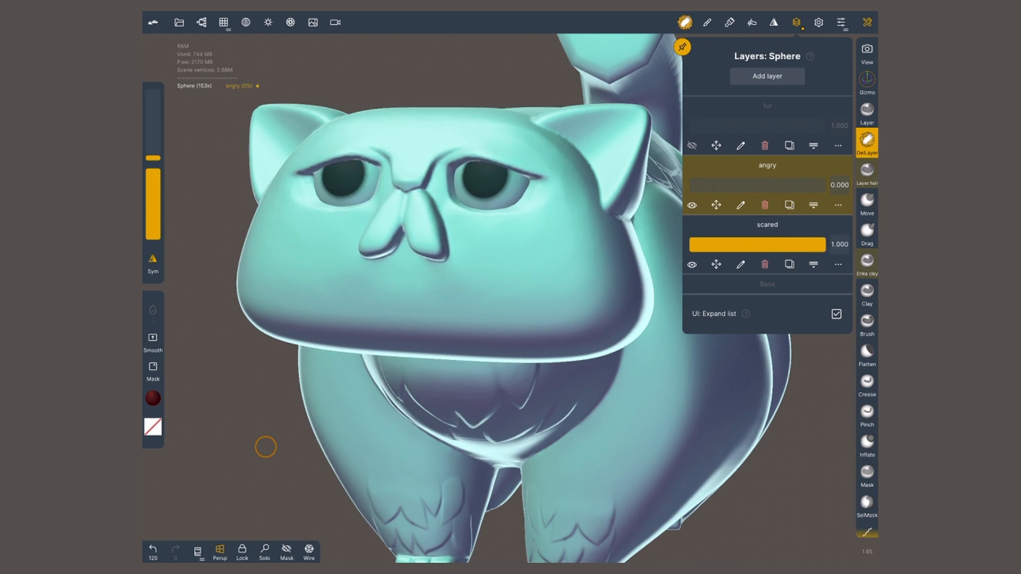
- Switch to the Head scene, a stylized character head with no layers
drag(690, 185, 813, 185)
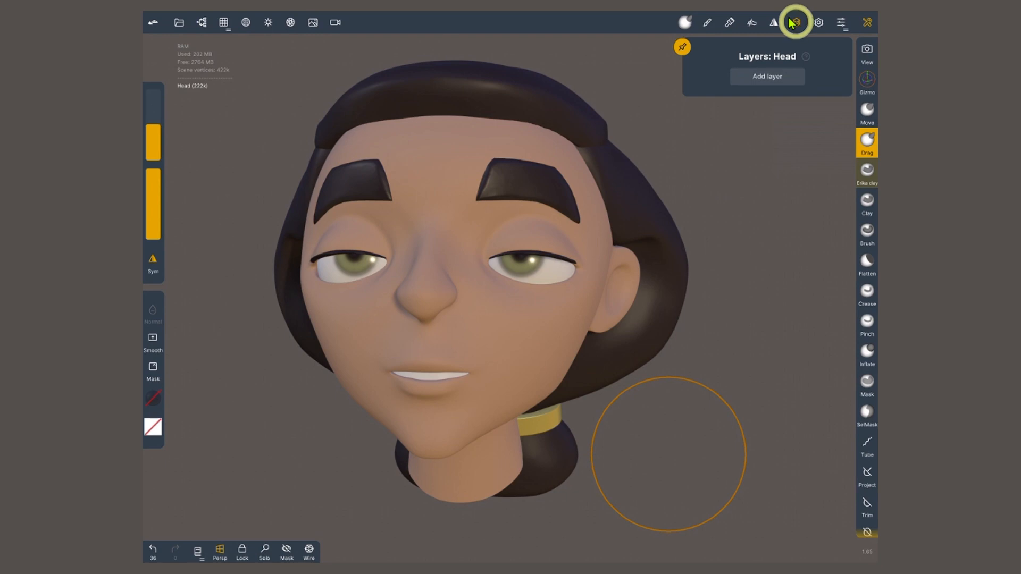
mouse_move(790, 83)
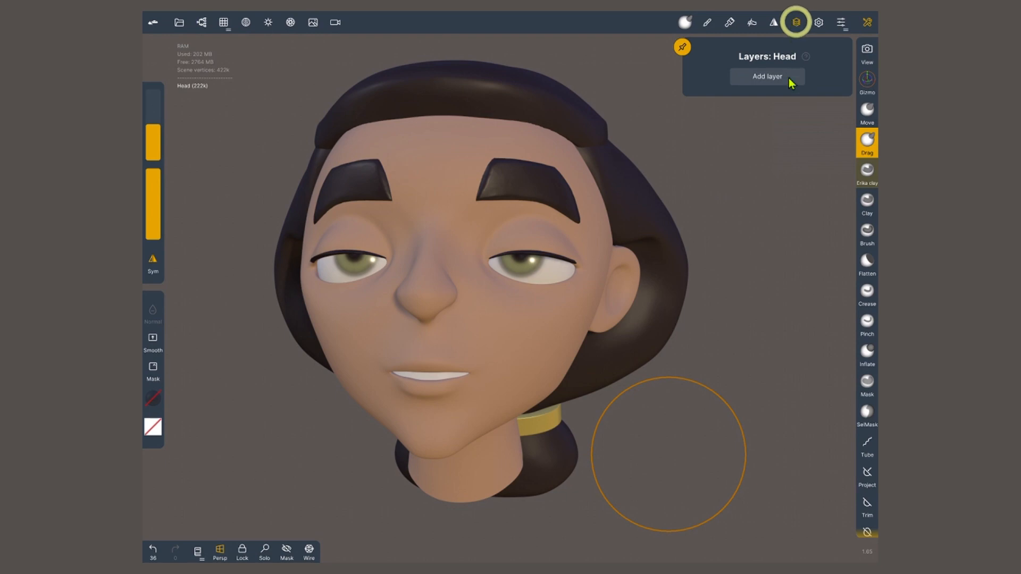
- Add layer 0 to the character head and face it from the front
click(766, 76)
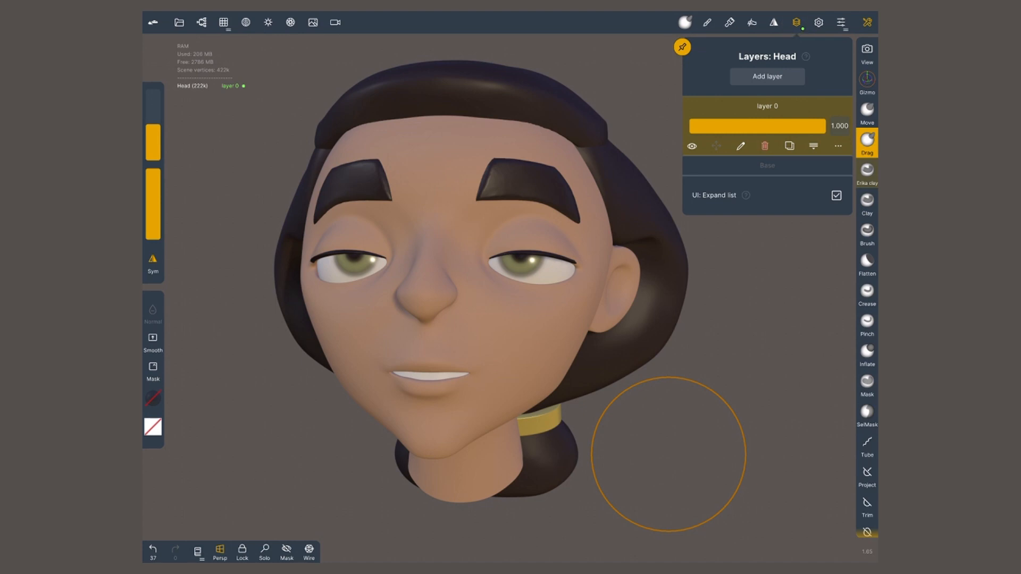
click(201, 22)
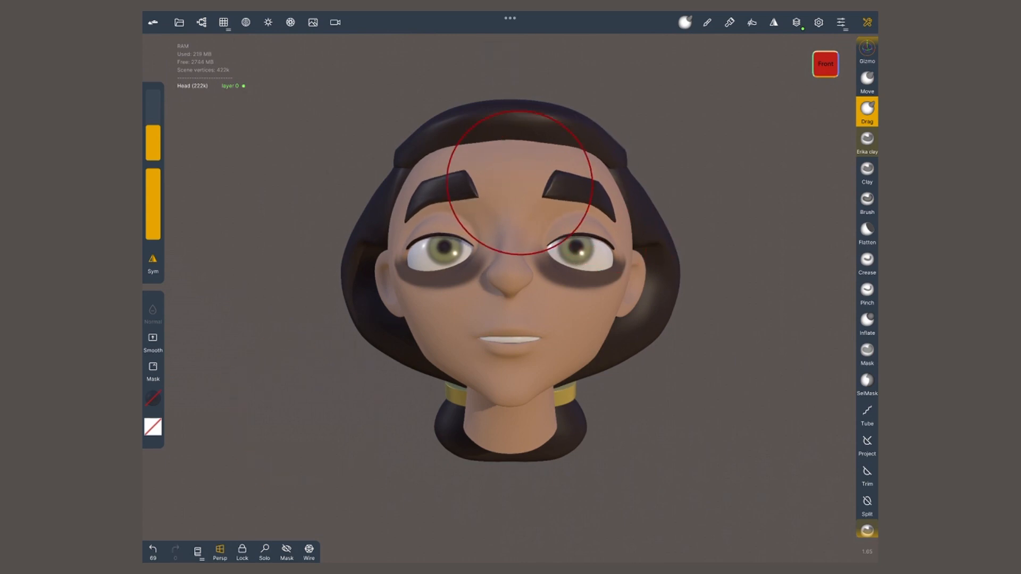
- Pick the Mask brush, then add a Sphere primitive that cannot take layers
click(867, 351)
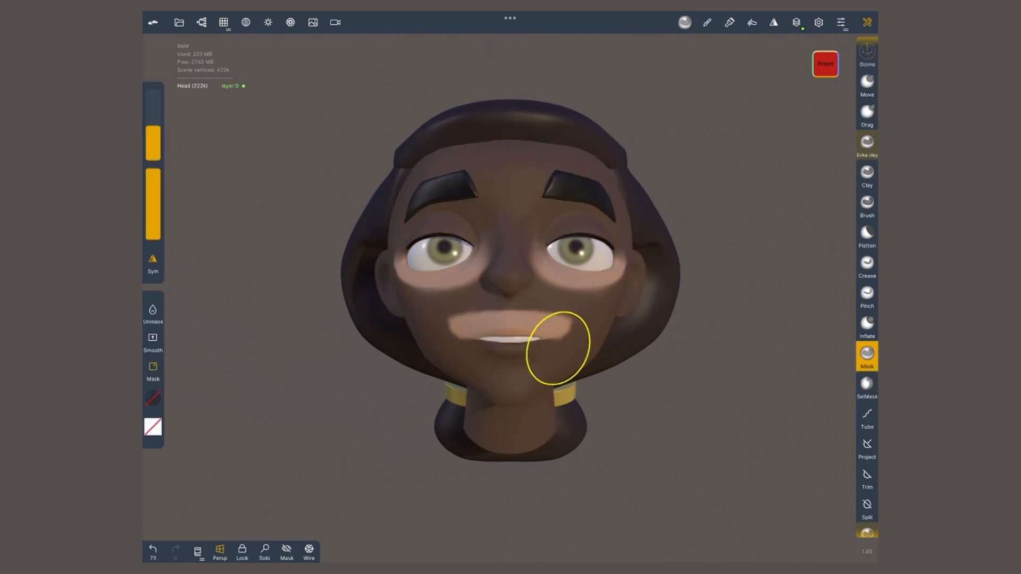
click(866, 106)
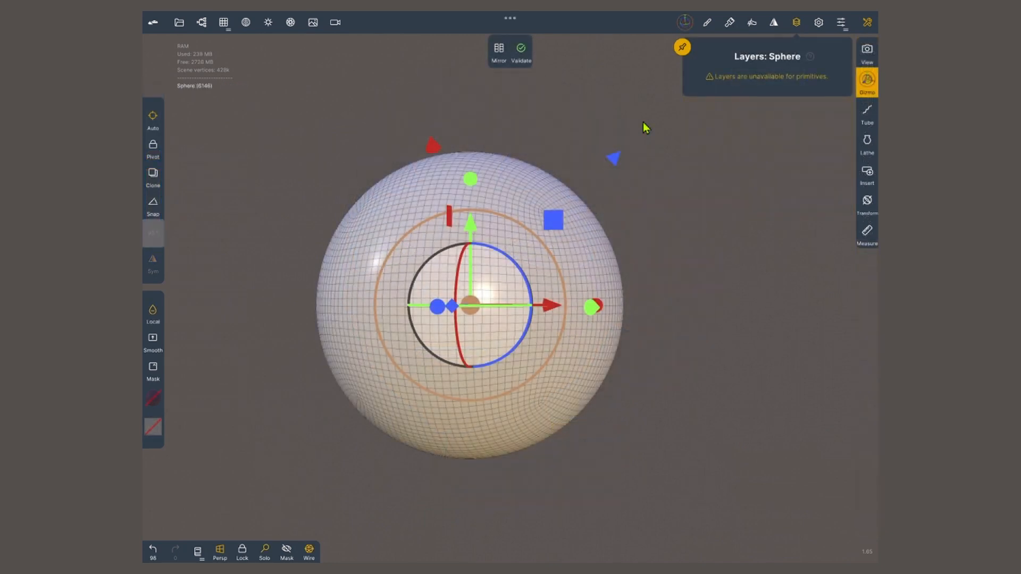
- Open the purple female body scene with its existing layer 0
click(520, 48)
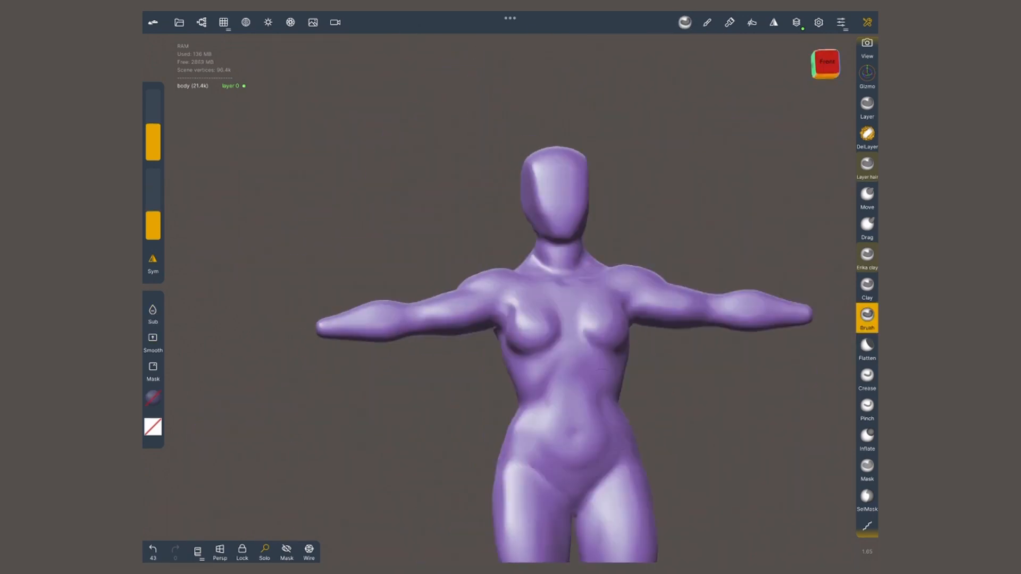
- Stroke the body's belly with the standard Brush, then return to the head on layer 1
click(796, 23)
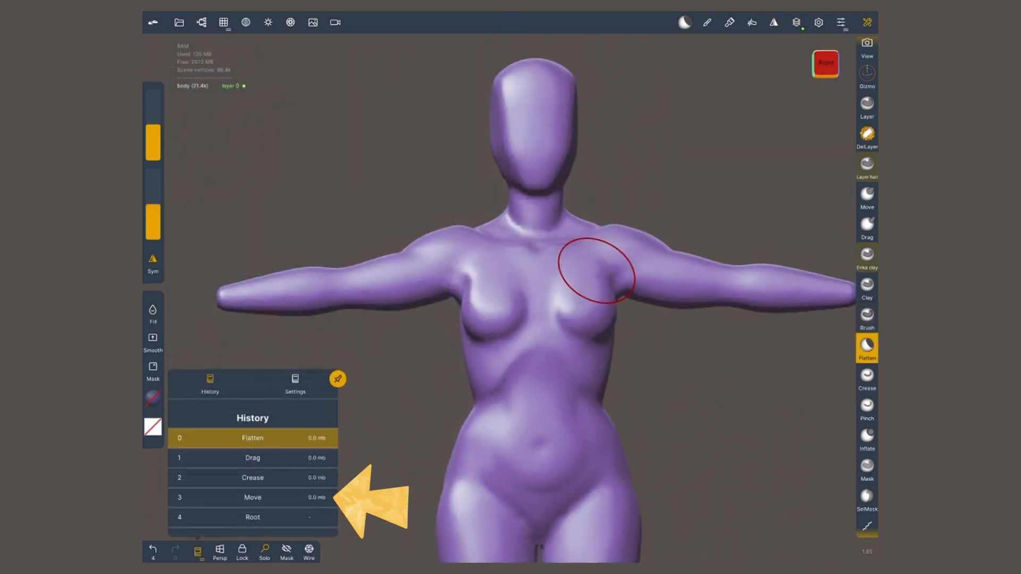
click(867, 318)
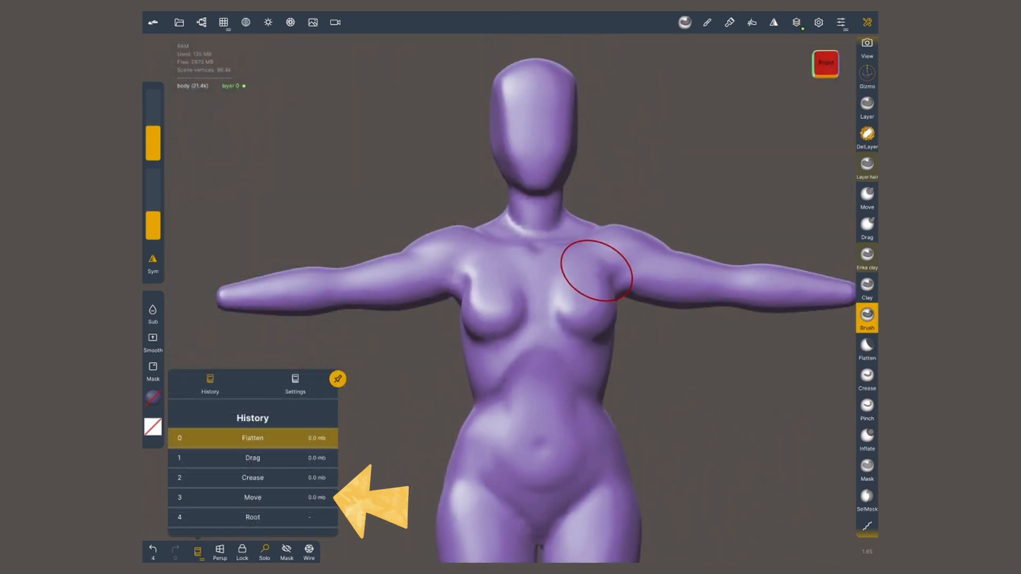
click(533, 374)
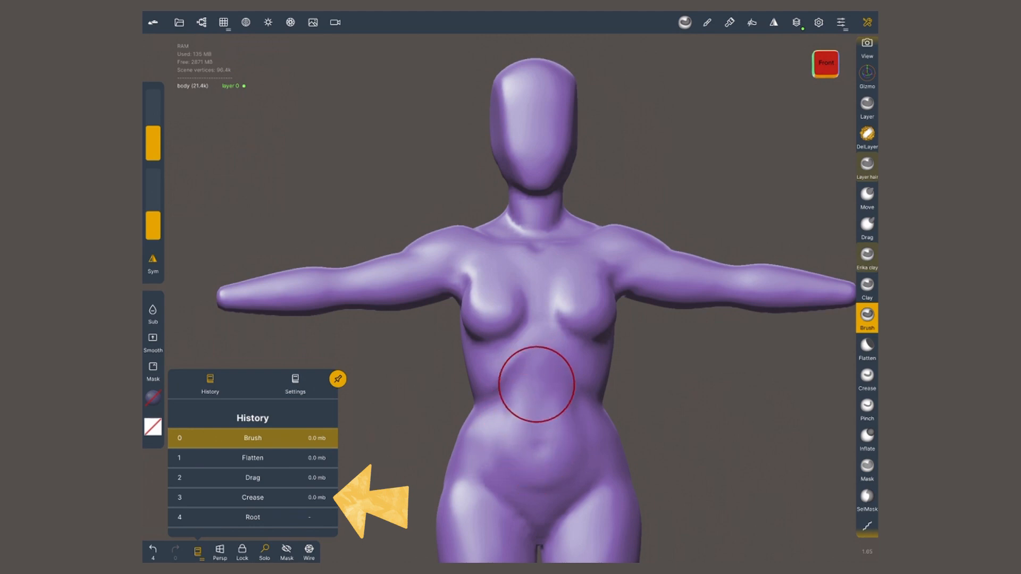
click(867, 226)
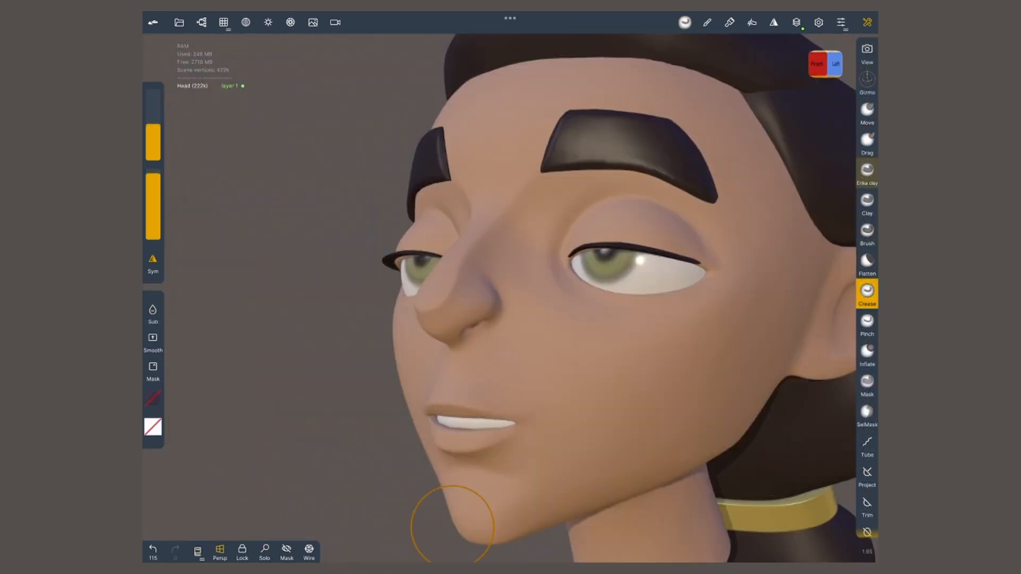
- Unhide layer 0, set its strength to 0.506, and toggle visibility to compare
click(796, 22)
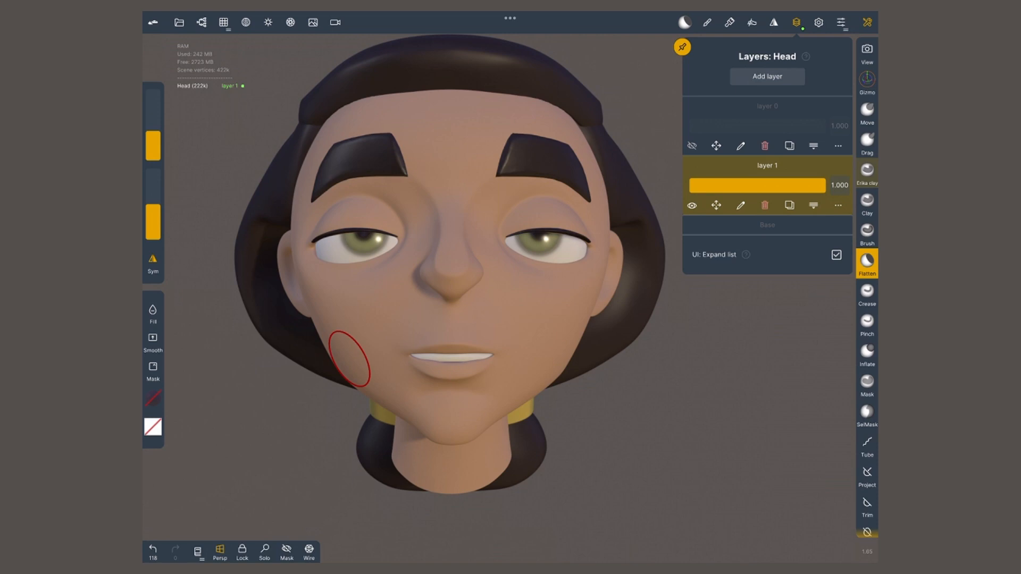
click(691, 145)
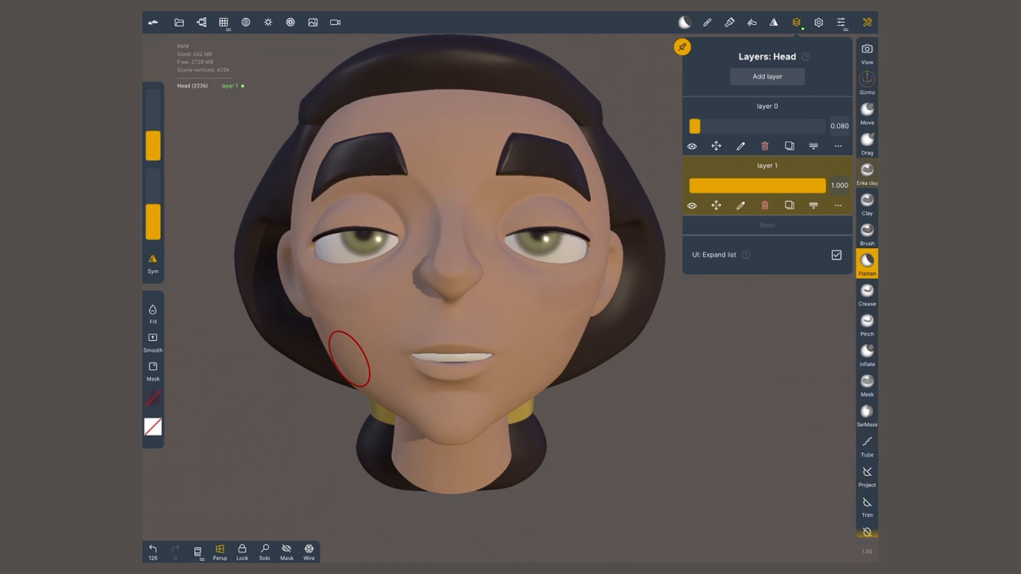
drag(700, 125, 804, 126)
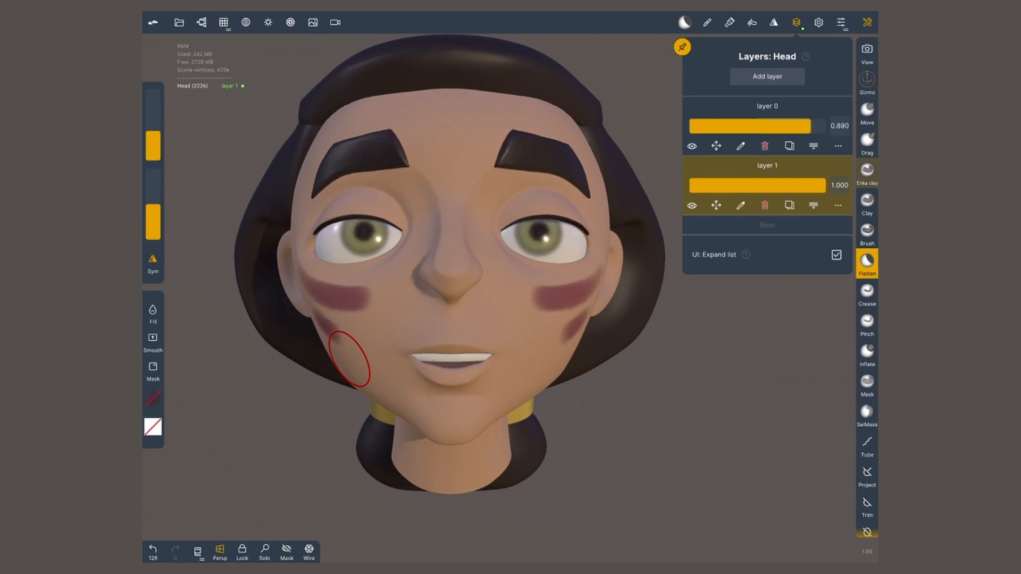
drag(807, 125, 723, 126)
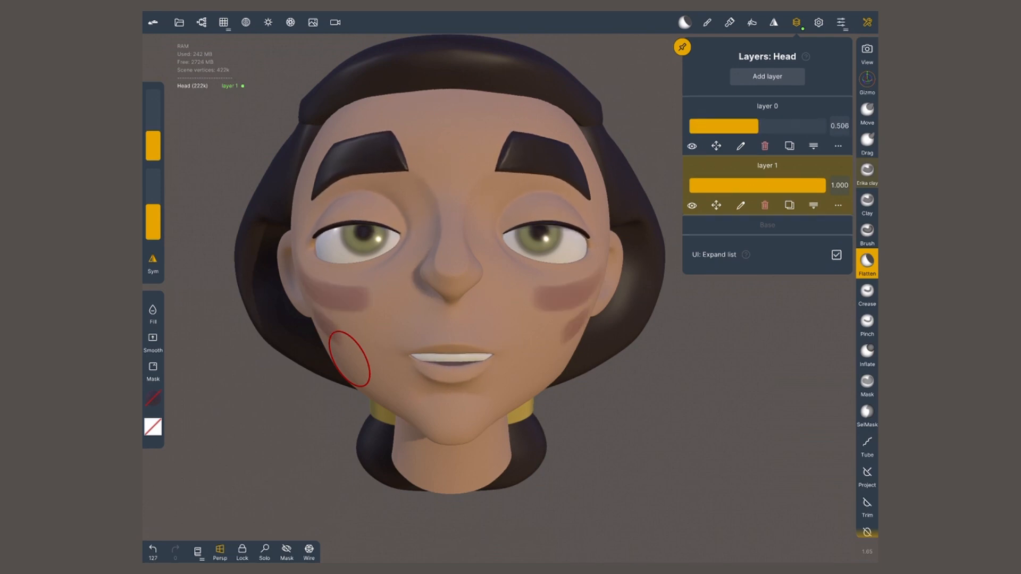
click(691, 145)
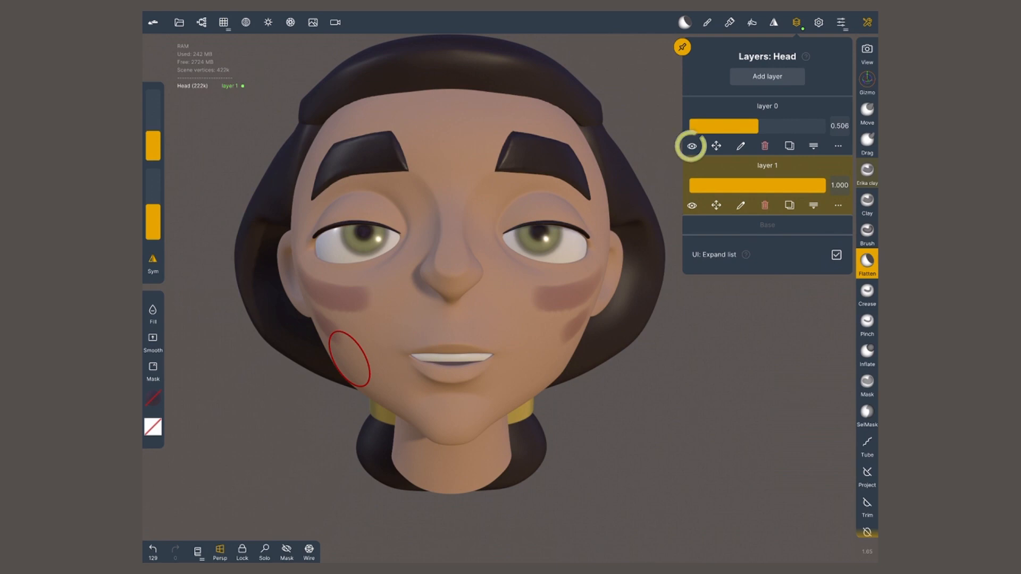
click(691, 145)
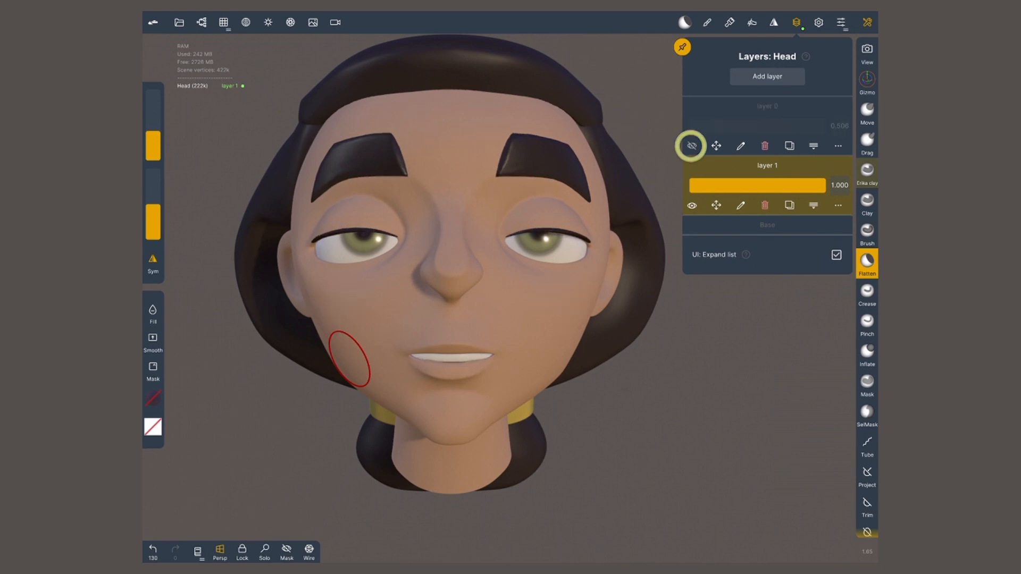
click(691, 145)
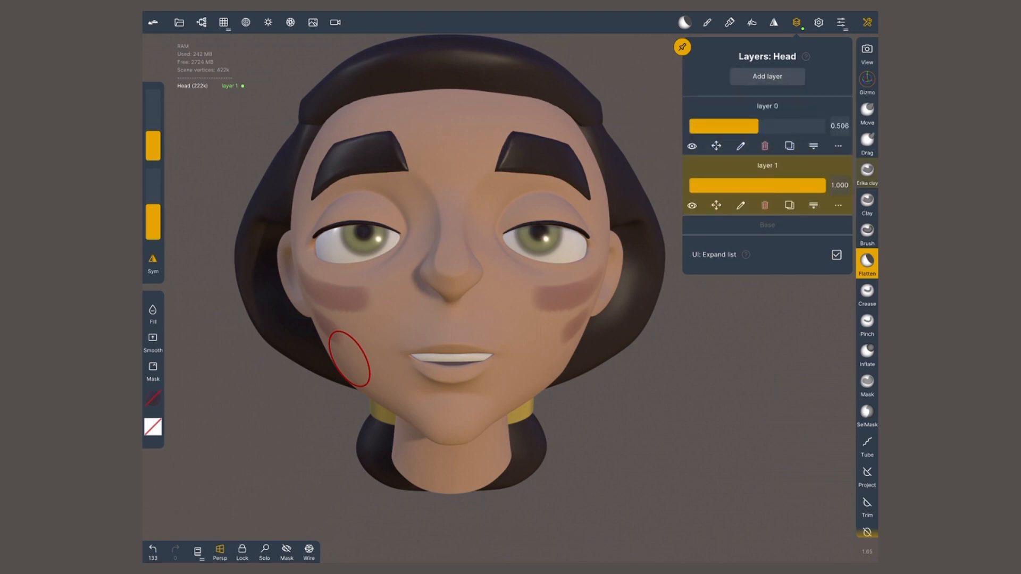
- Rename layer 0 to 'expression' and layer 1 to 'detail'
click(740, 145)
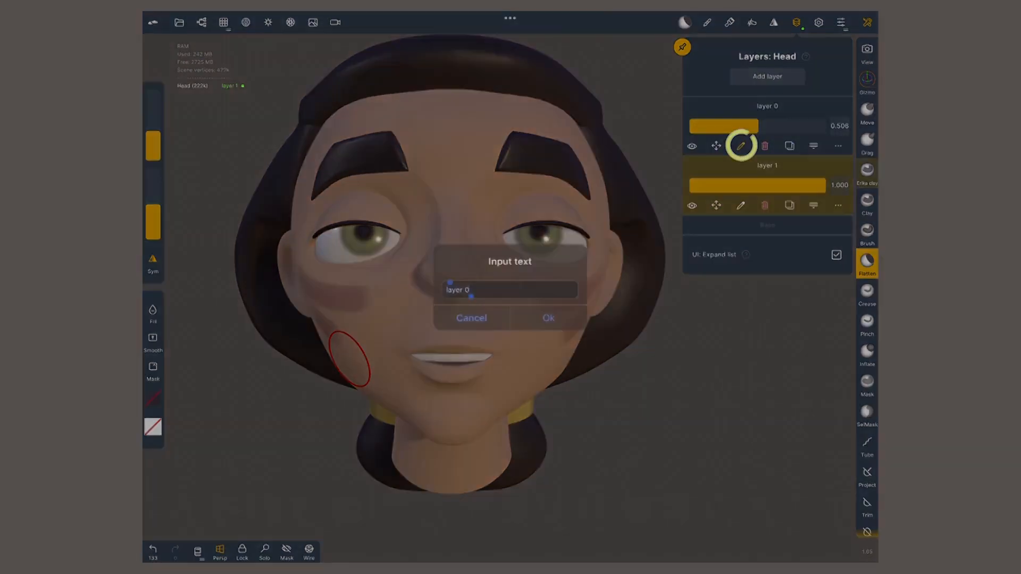
text(expression)
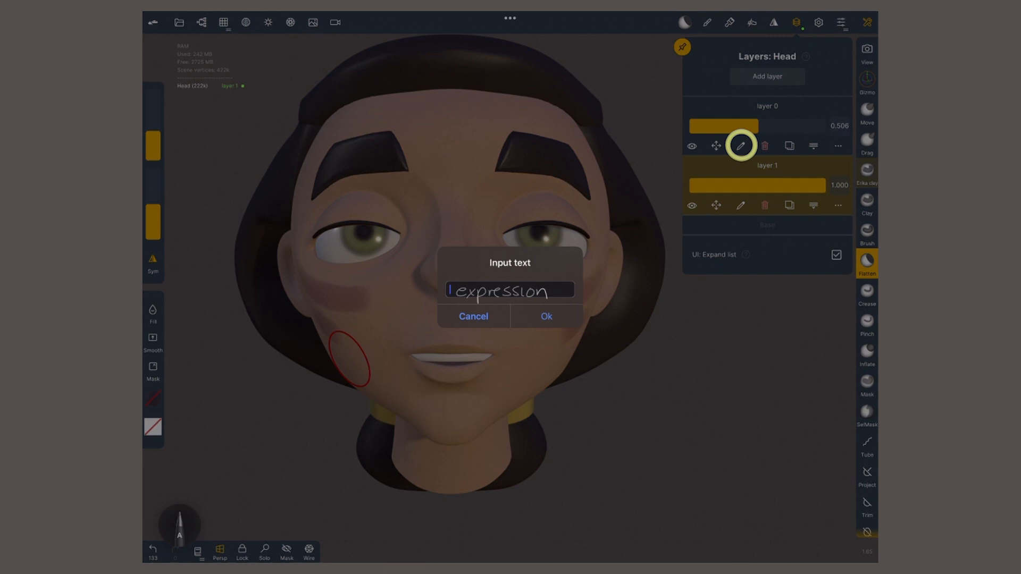
click(544, 316)
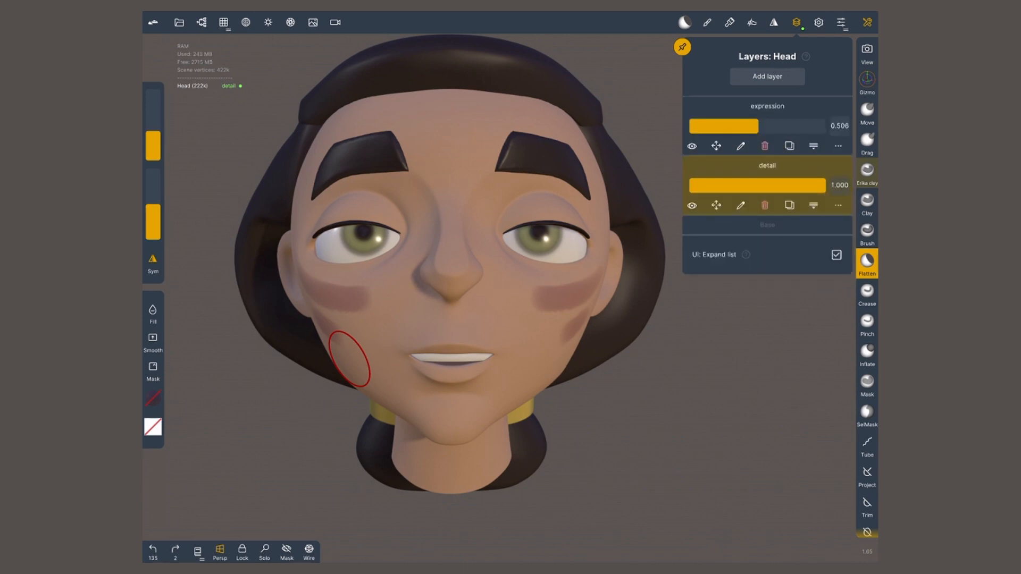
- Merge the detail layer down into Base and select the expression layer
click(812, 206)
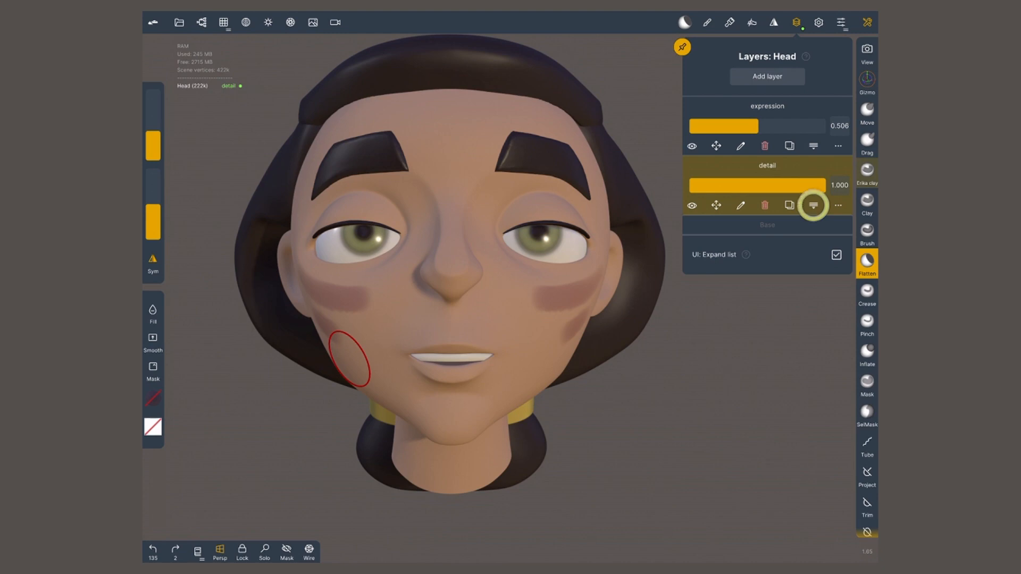
mouse_move(812, 206)
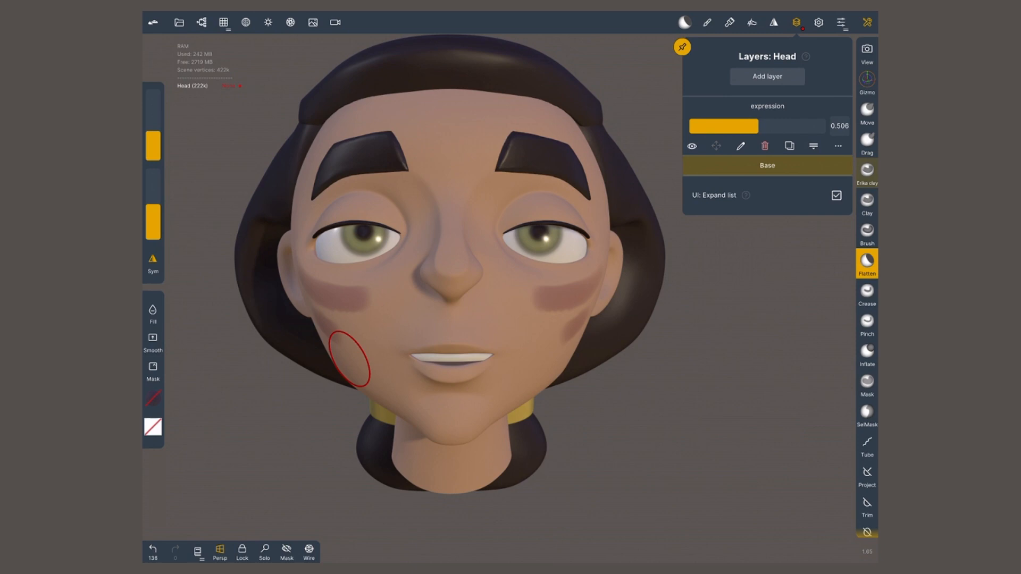
click(691, 146)
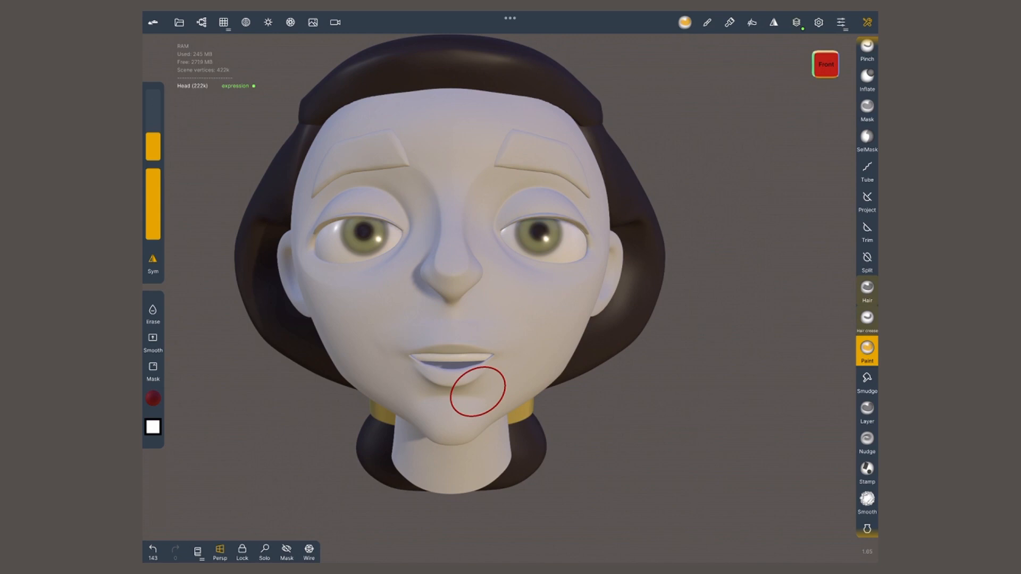
- In the Head's Layers panel, select the expression layer as the active layer
click(796, 22)
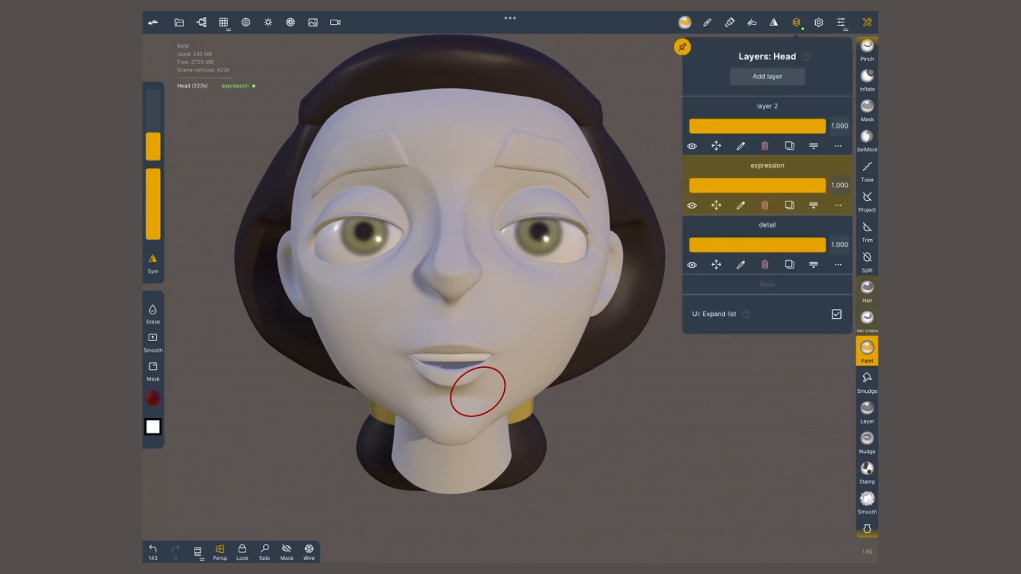
click(691, 146)
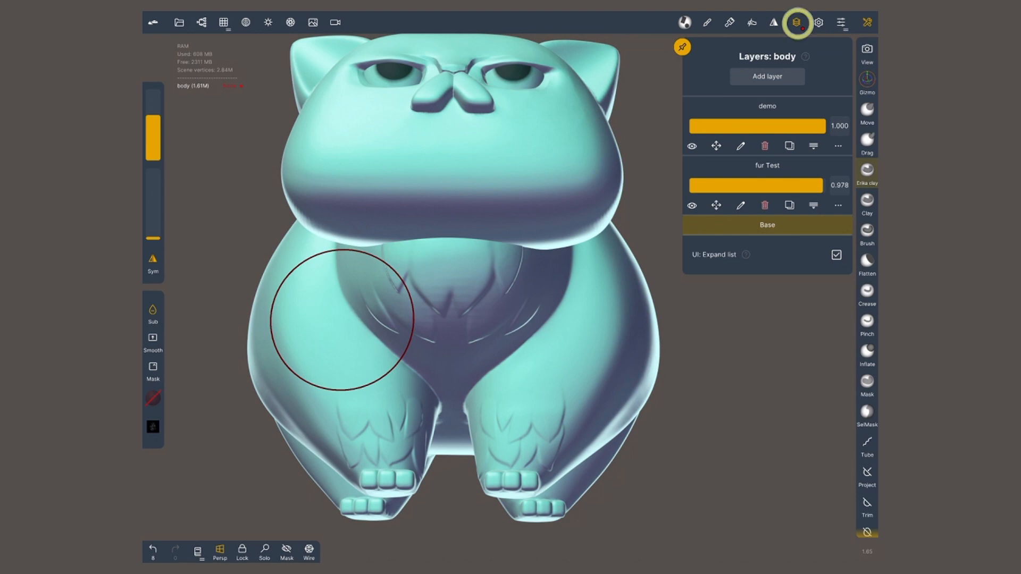
mouse_move(739, 450)
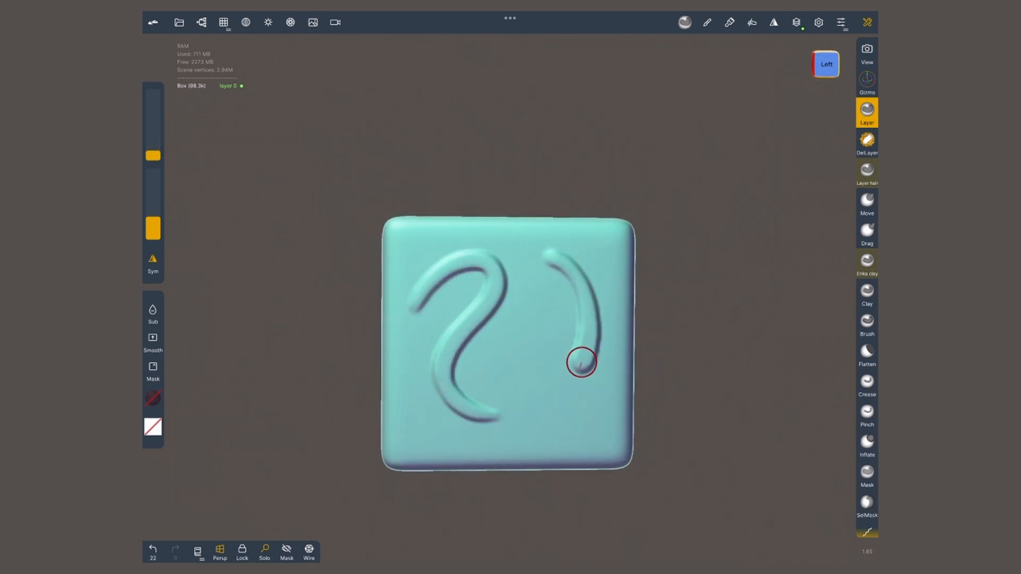
- Draw a curved groove across the box face with the Layer brush on layer 0
drag(583, 363, 443, 385)
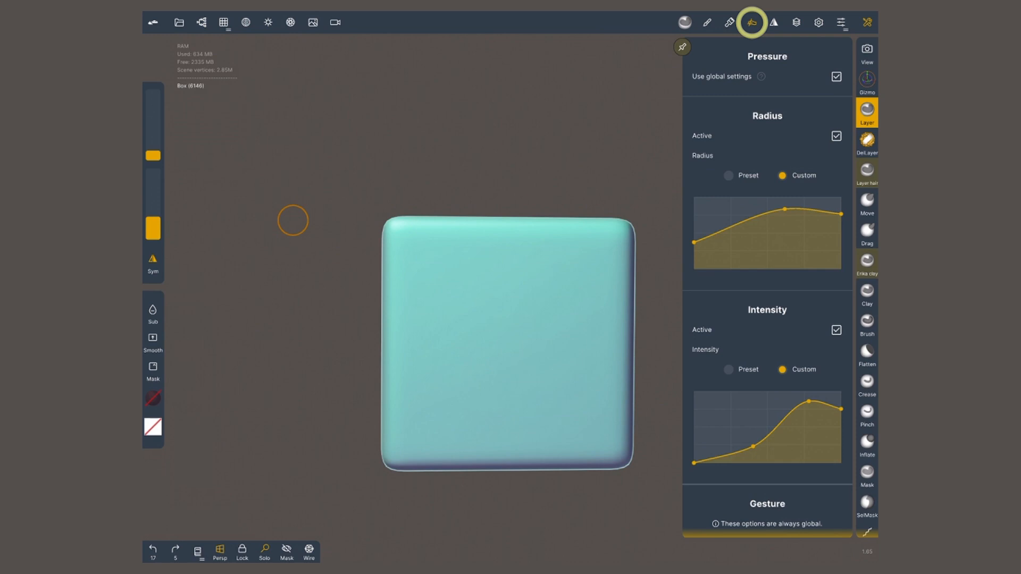
- Turn off pen pressure for brush radius and intensity, and check the Stroke settings
click(837, 136)
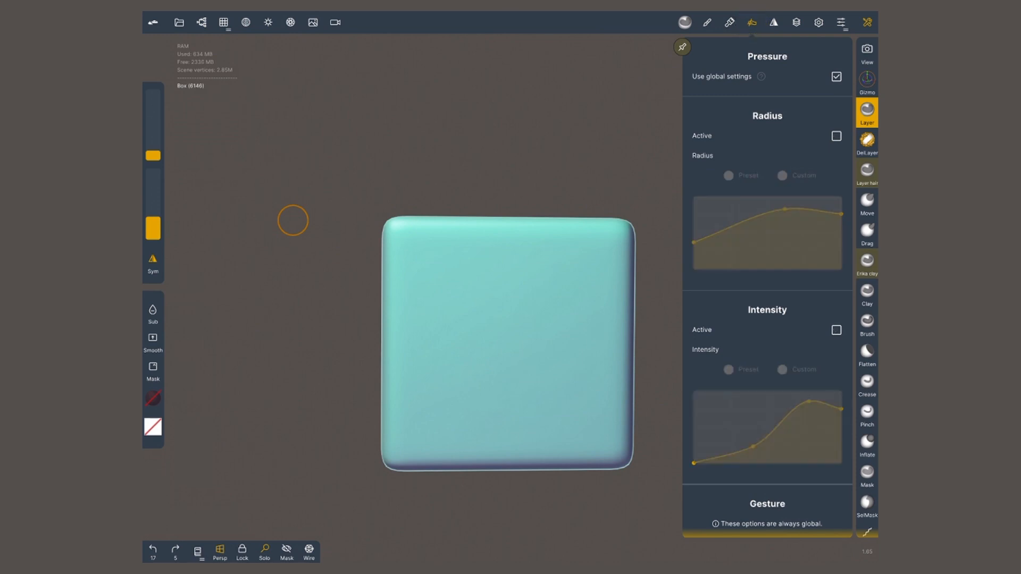
click(707, 23)
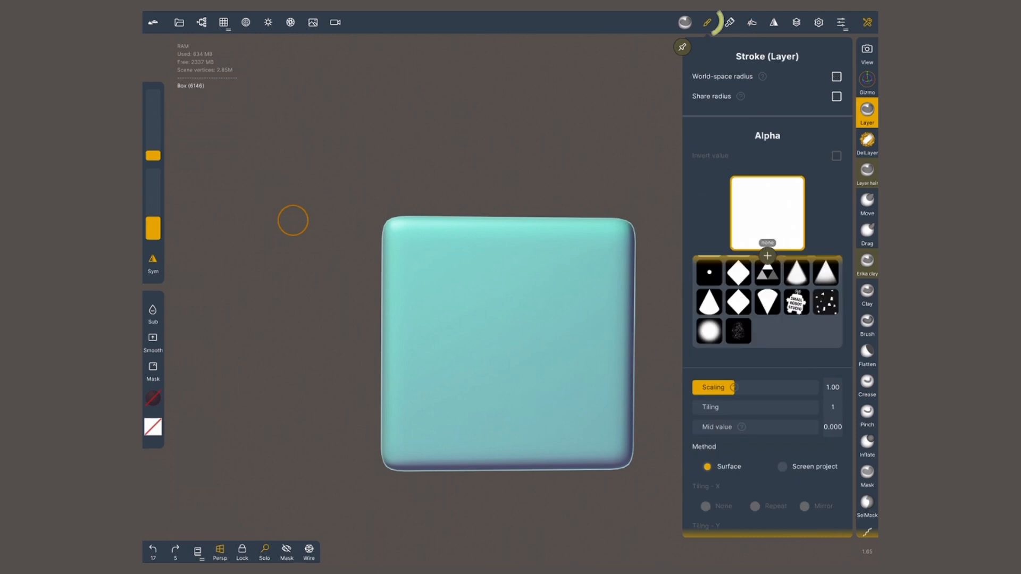
click(707, 22)
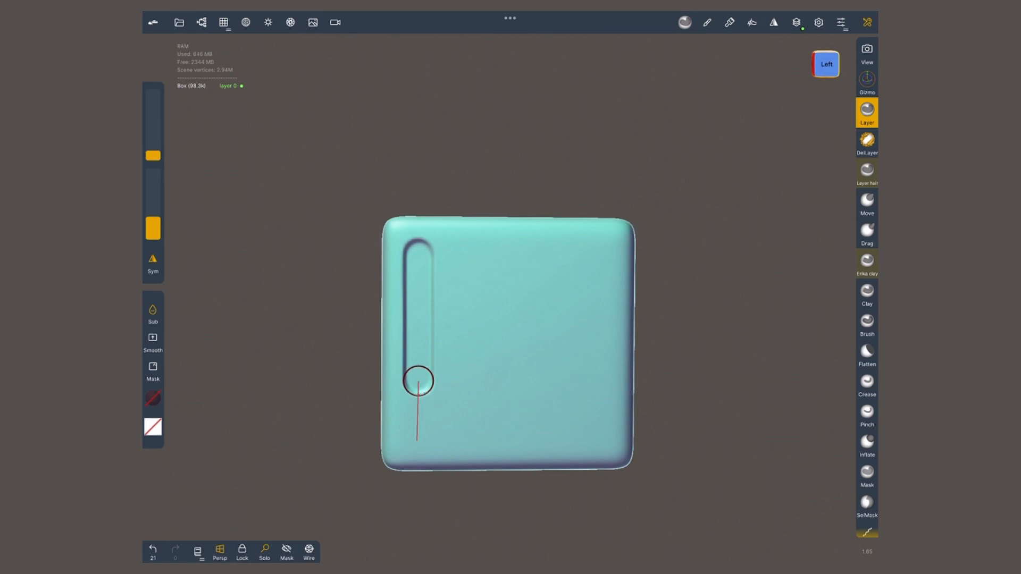
- Carve the Layer groove along the box's bottom, right and top edges, closing the square
drag(415, 381, 596, 429)
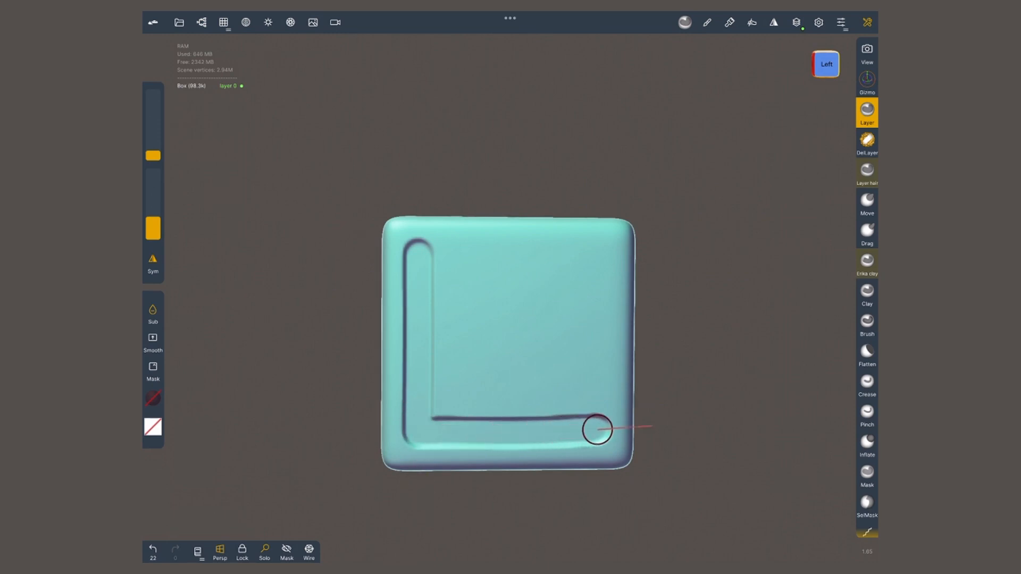
drag(595, 430, 658, 435)
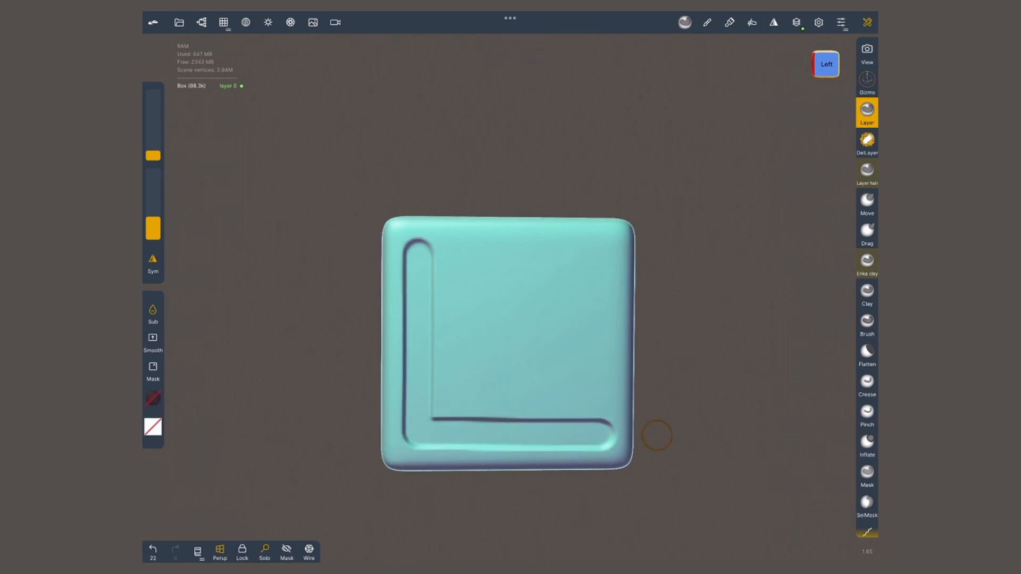
drag(657, 435, 533, 258)
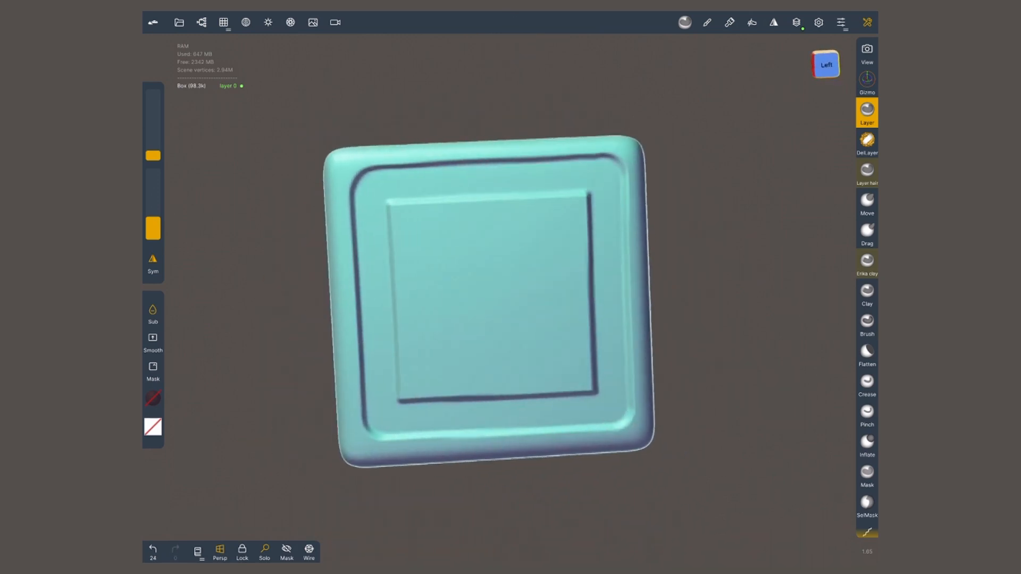
click(867, 172)
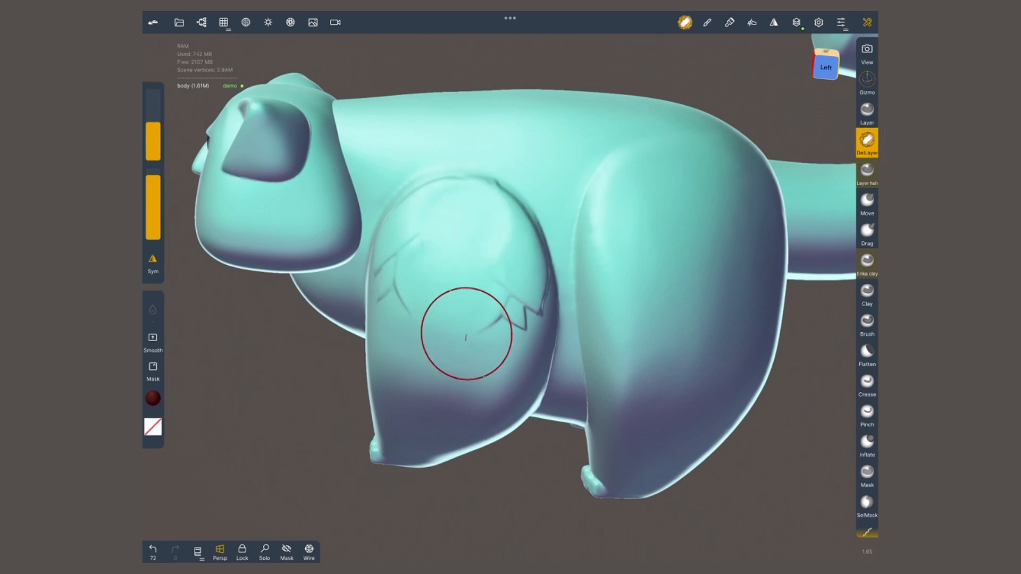
- Paint the DelLayer brush over the fur marks on the cat's front leg and shoulder
drag(466, 338, 491, 381)
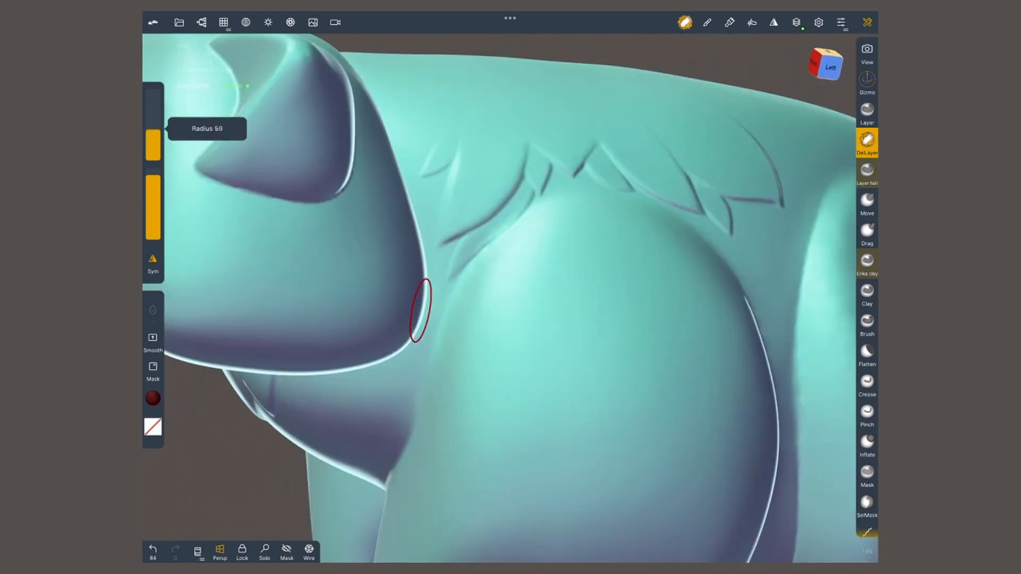
drag(420, 310, 528, 192)
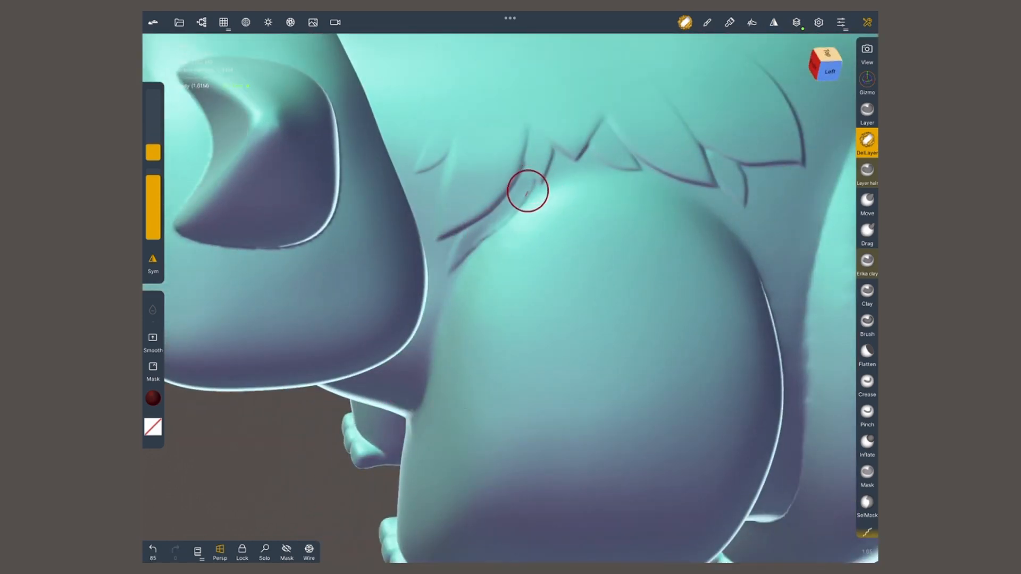
drag(528, 190, 511, 202)
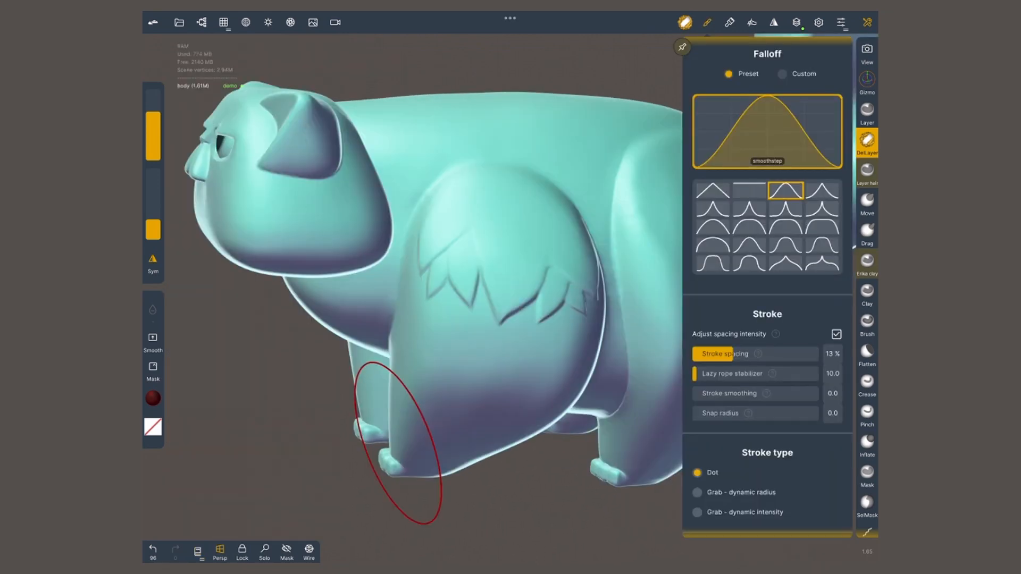
- Voxel-remesh the Sphere head, then adjust the scared layer's strength slider
click(822, 206)
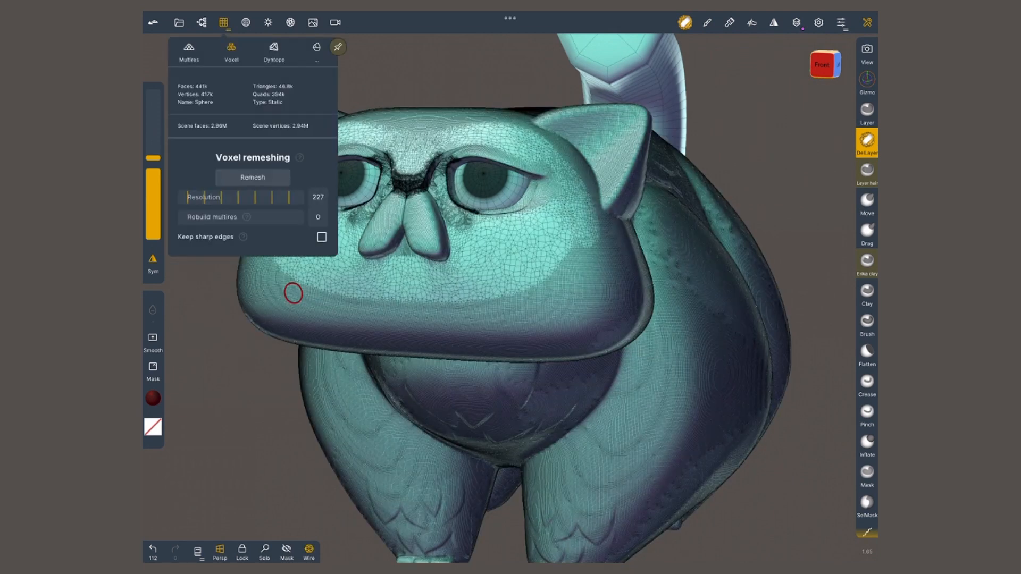
click(252, 177)
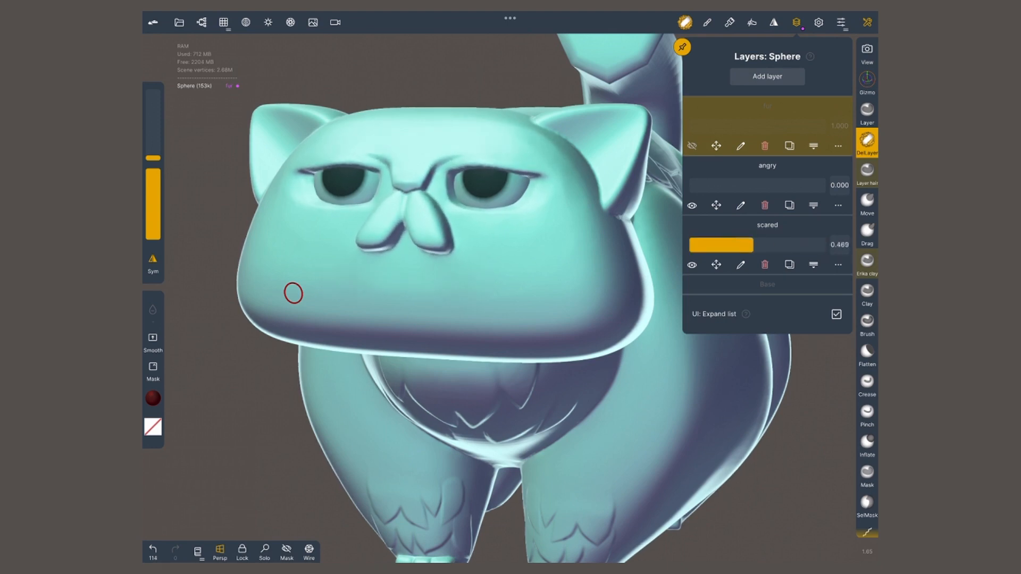
drag(720, 244, 690, 244)
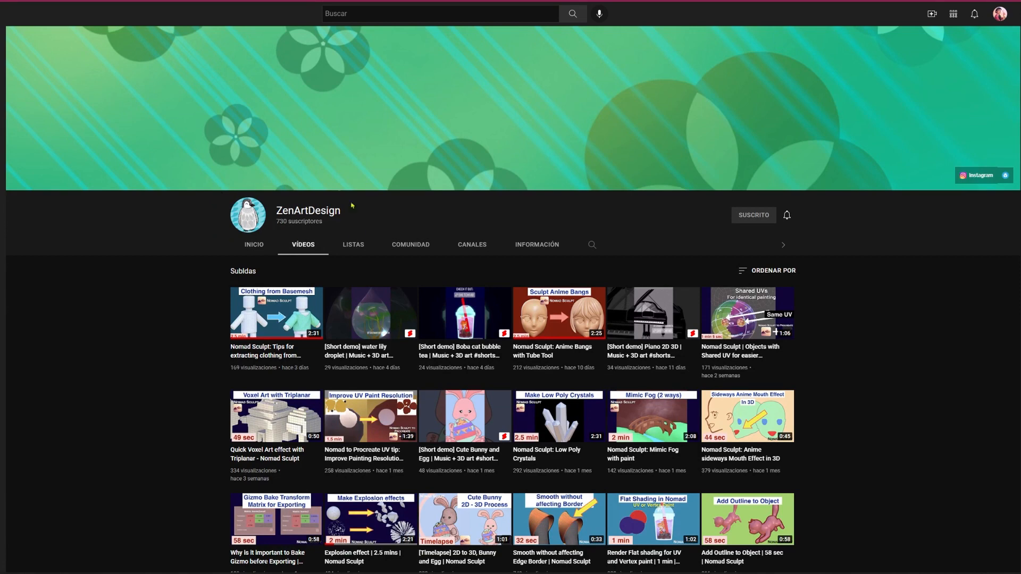
mouse_move(360, 231)
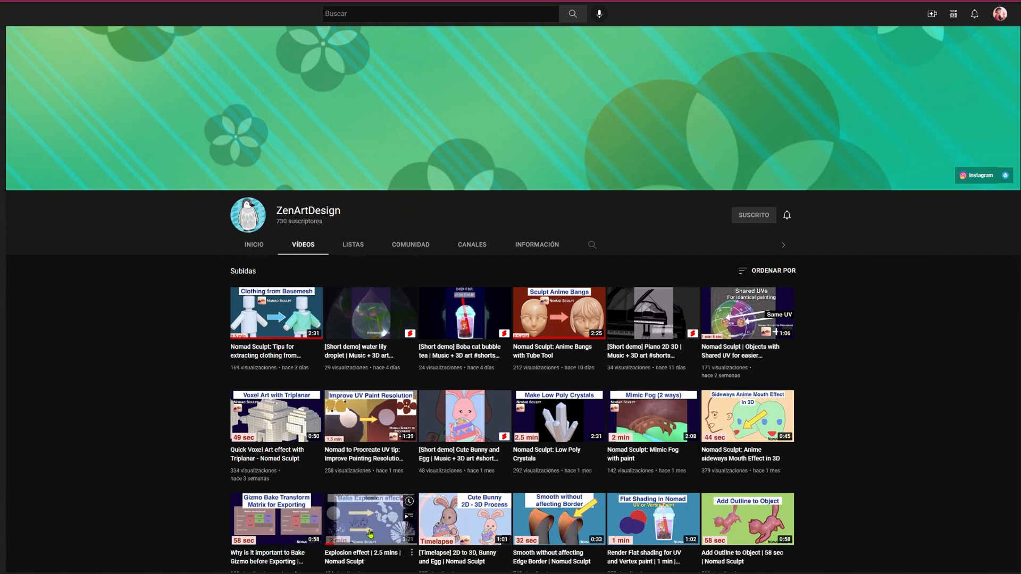
- Play the 'How to Import Layers into Blender as Shape Keys' video from the channel's Videos tab
click(370, 519)
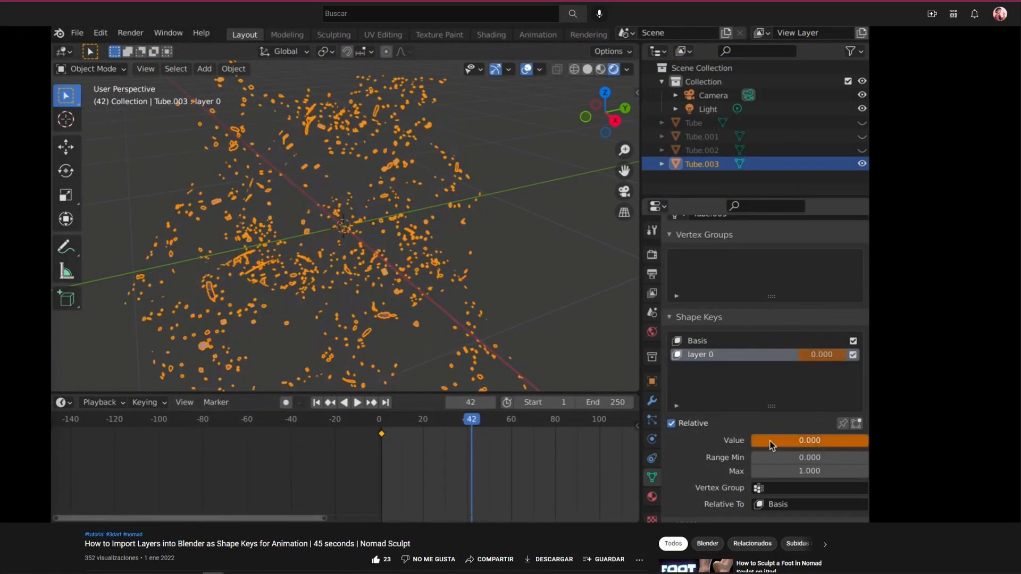
click(356, 402)
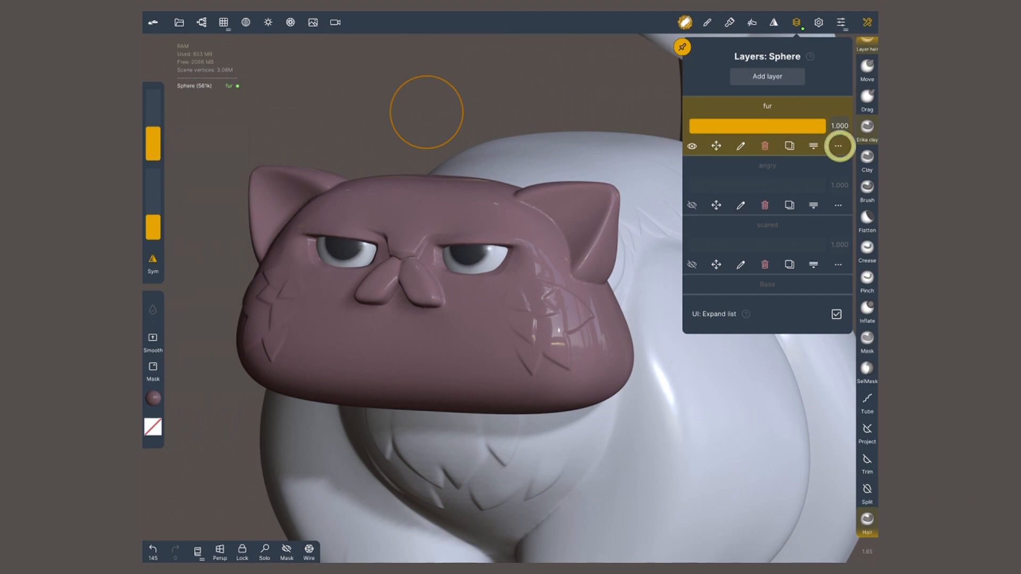
- Open the fur layer's Channel factors and lower its Position factor to 0.534
click(838, 145)
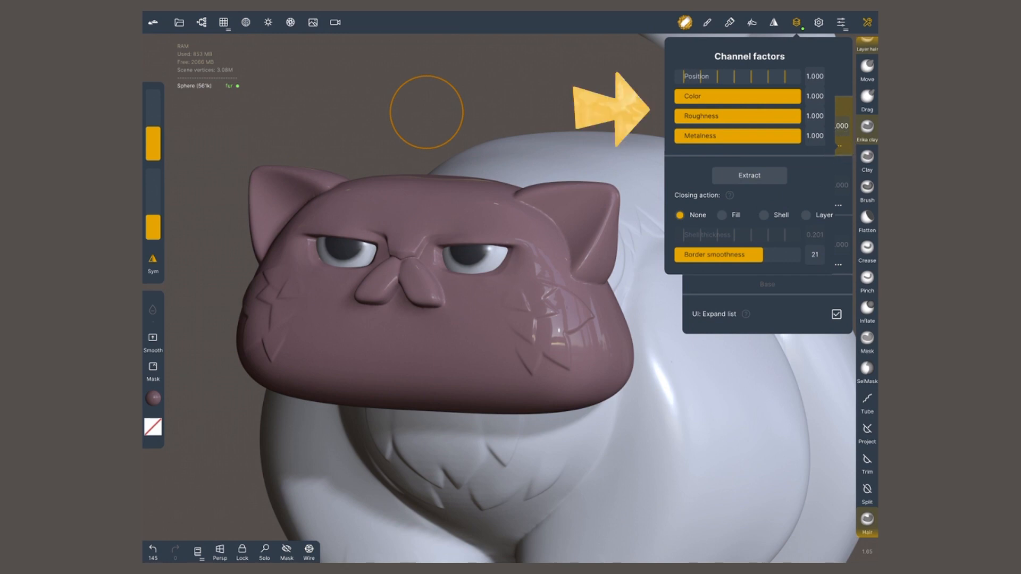
click(797, 22)
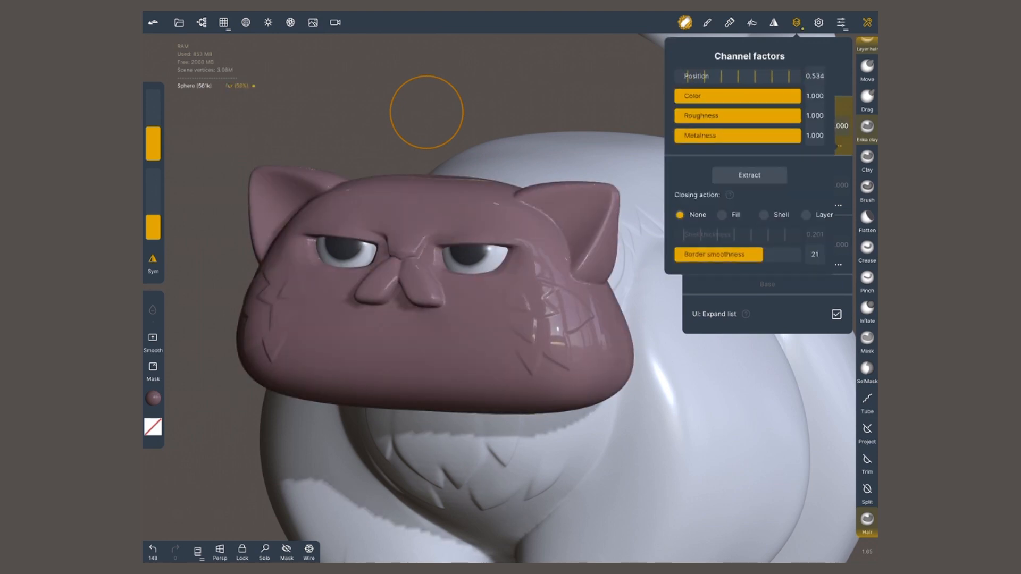
- Set the fur layer's Position factor to 1.36, color to about 0.69 and roughness to zero
drag(768, 76, 683, 76)
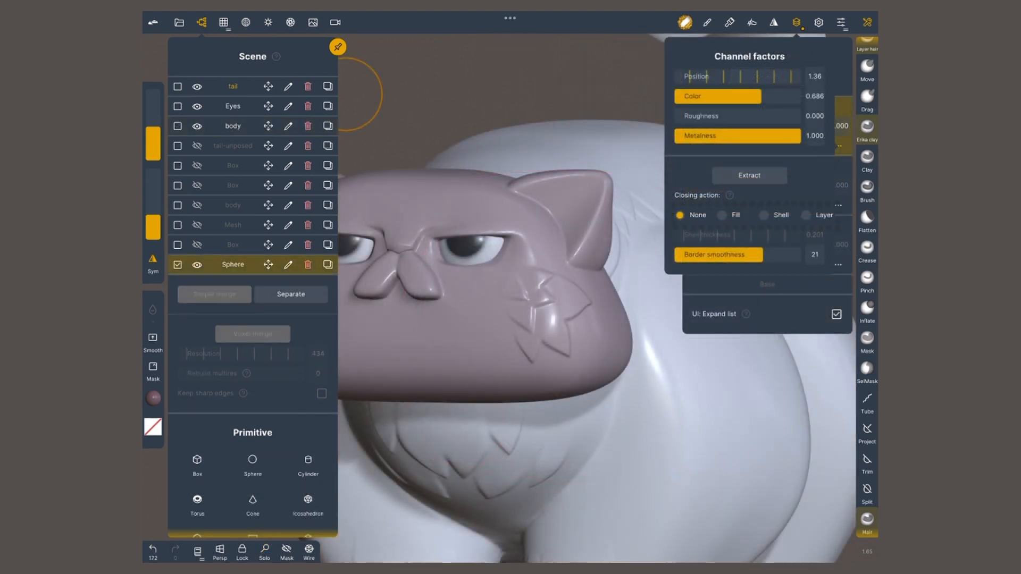
mouse_move(728, 195)
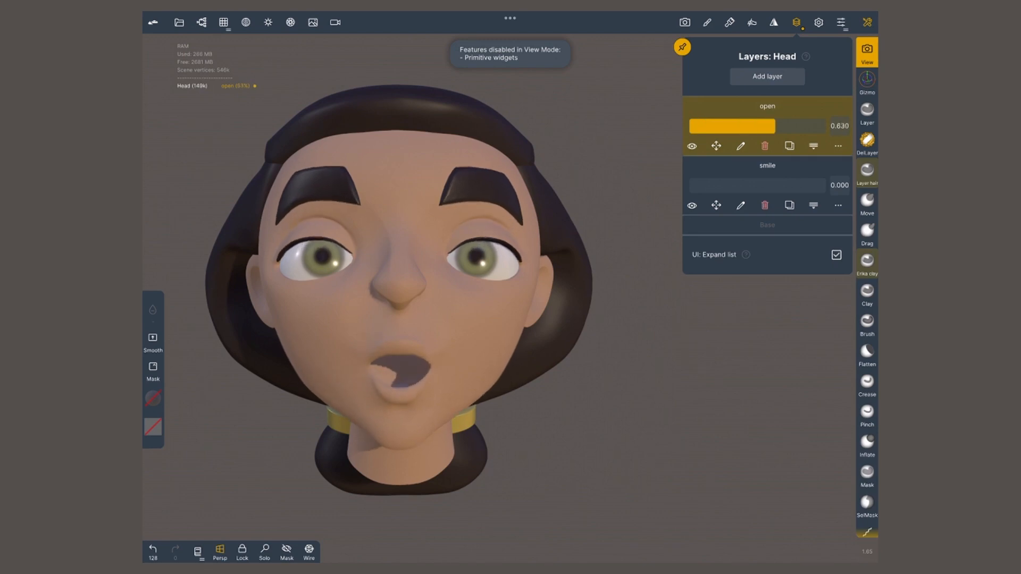
- Lower the Head's open layer slider to 0.253, leaving the mouth only slightly parted
drag(755, 126, 707, 125)
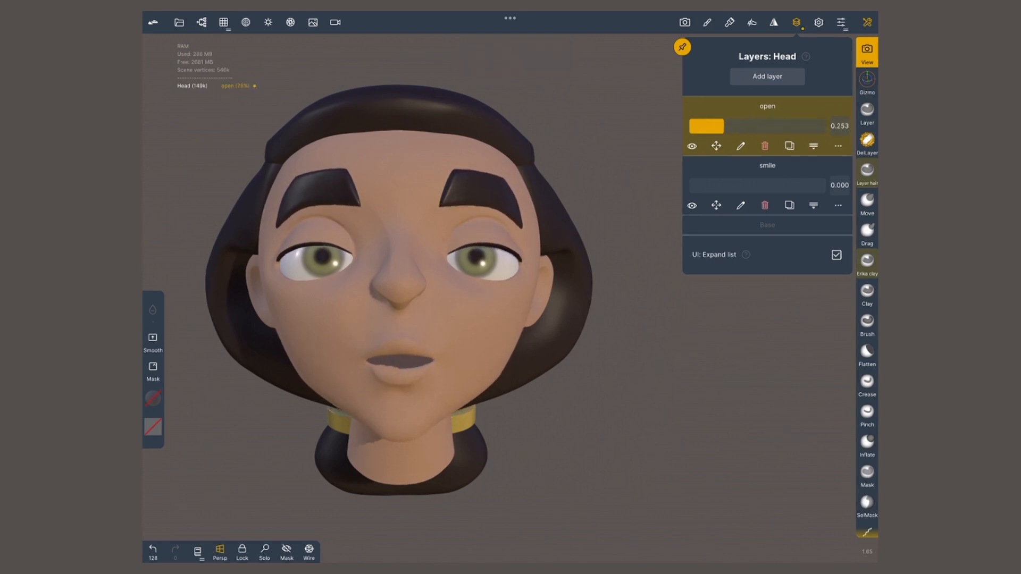